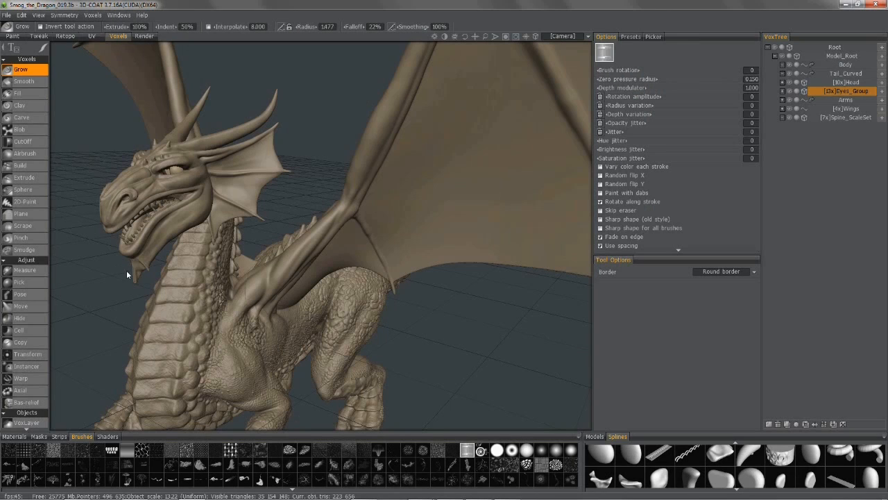
mouse_move(188, 225)
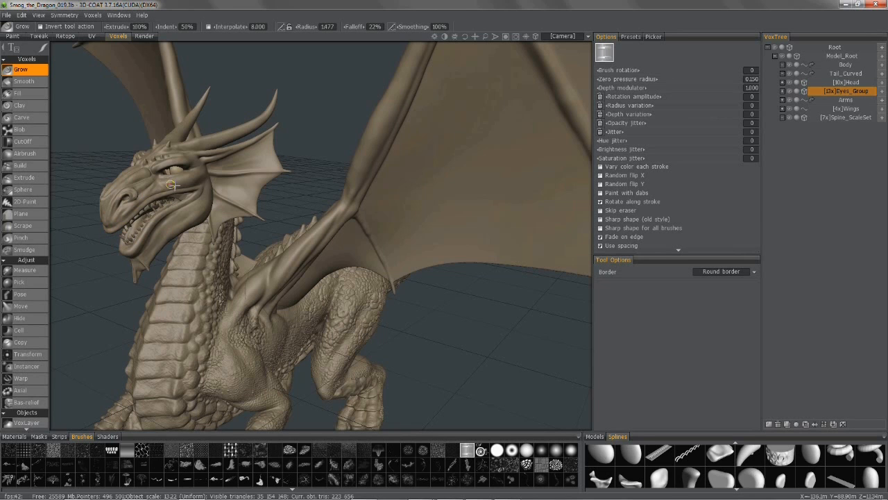
mouse_move(108, 244)
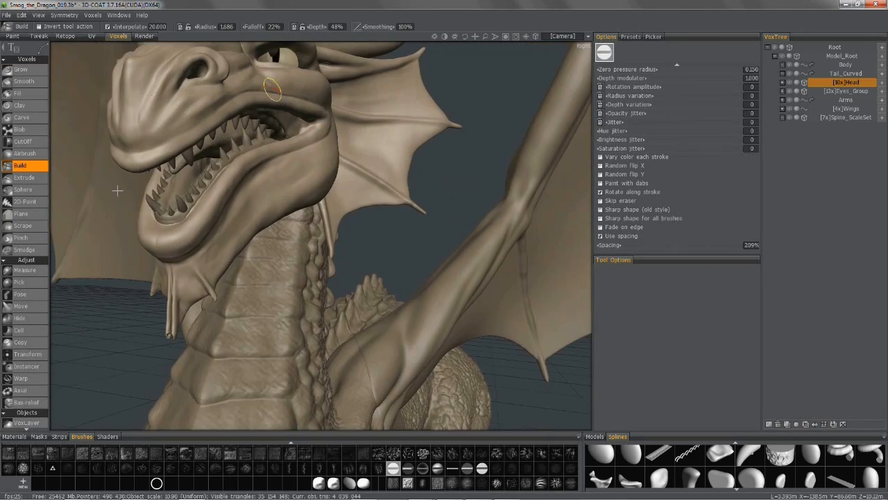
- Orbit the view to see the dragon's head side-on for sculpting
drag(271, 91, 186, 258)
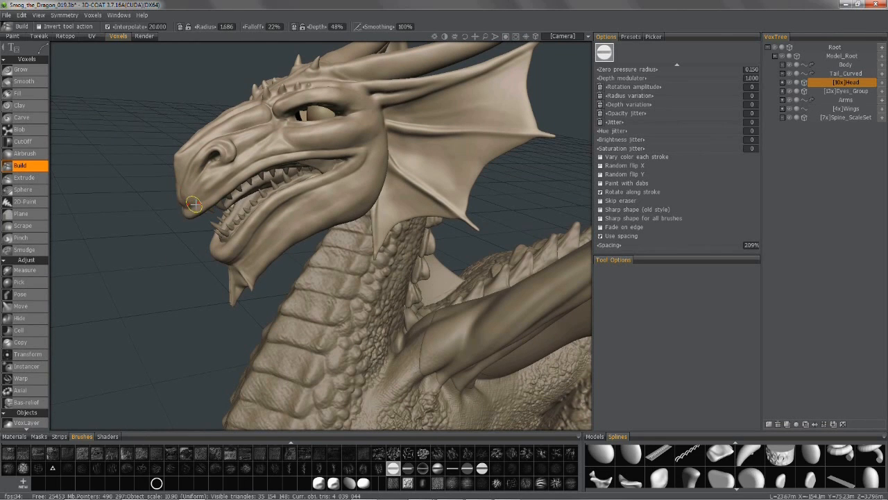
mouse_move(364, 145)
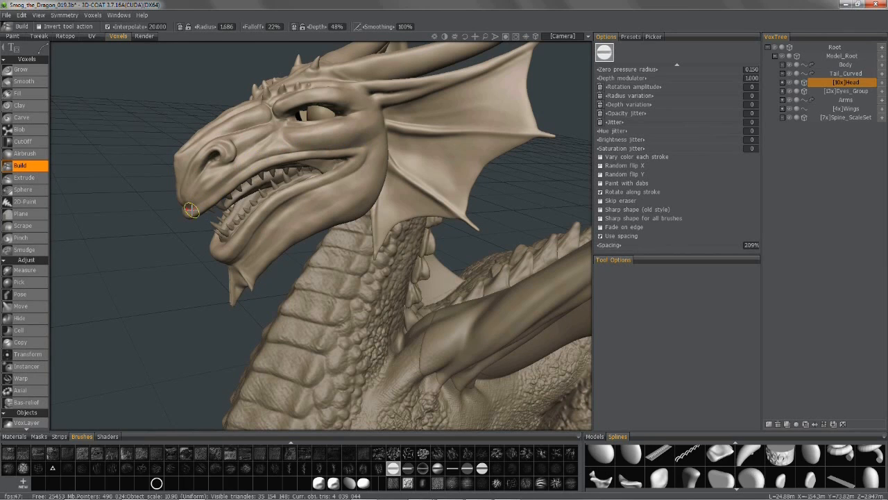
mouse_move(369, 136)
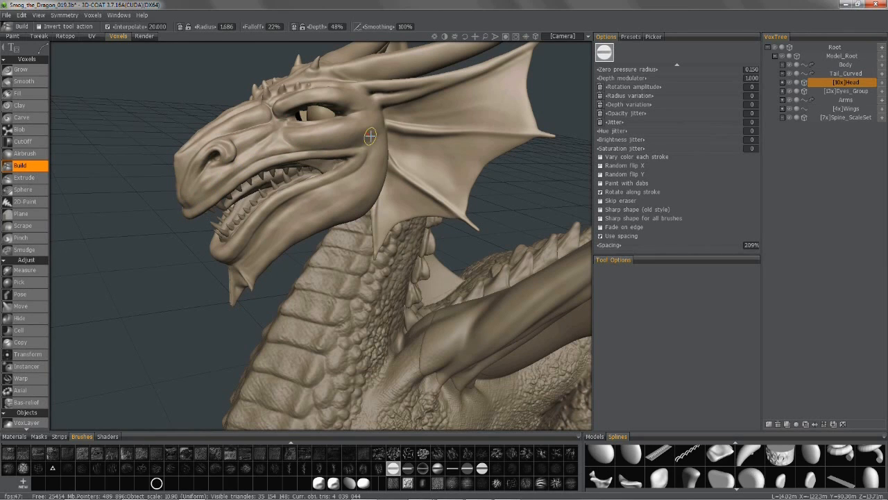
mouse_move(374, 133)
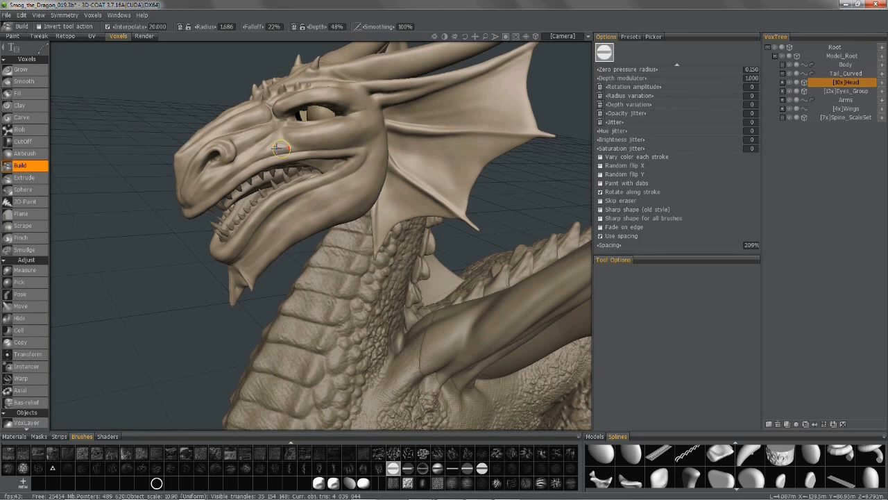
mouse_move(192, 200)
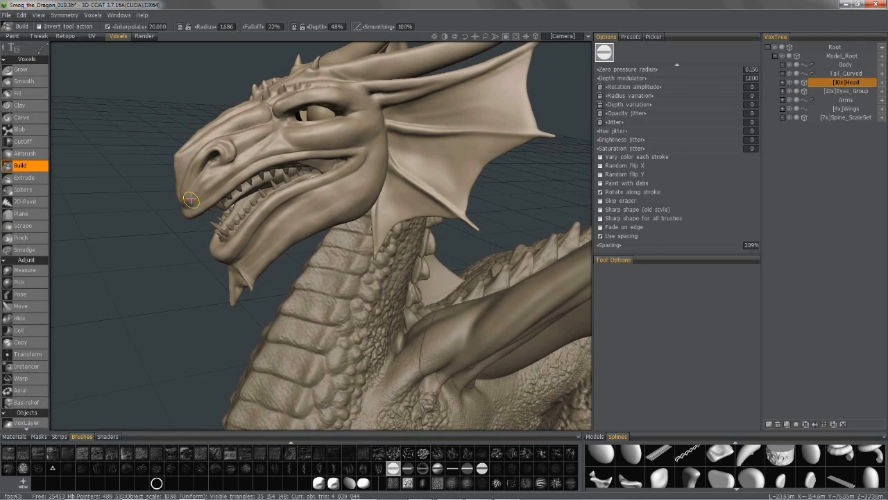
mouse_move(220, 178)
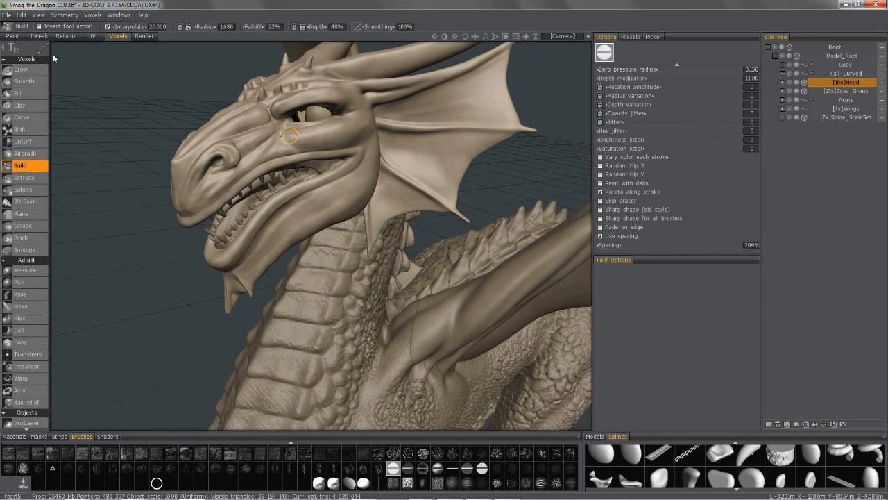
click(12, 36)
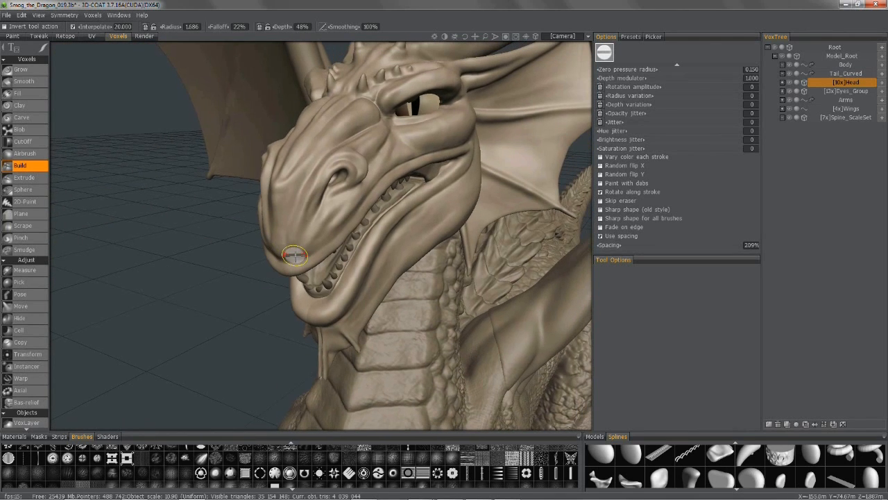
drag(295, 257, 152, 234)
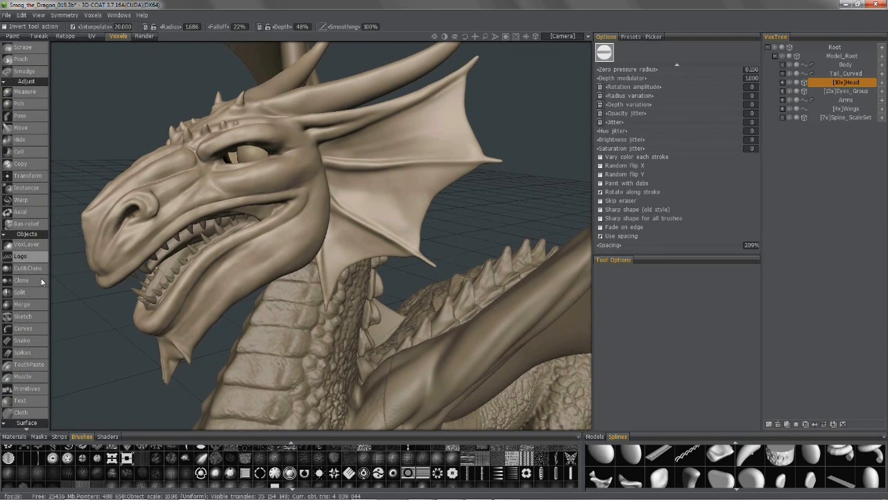
mouse_move(22, 328)
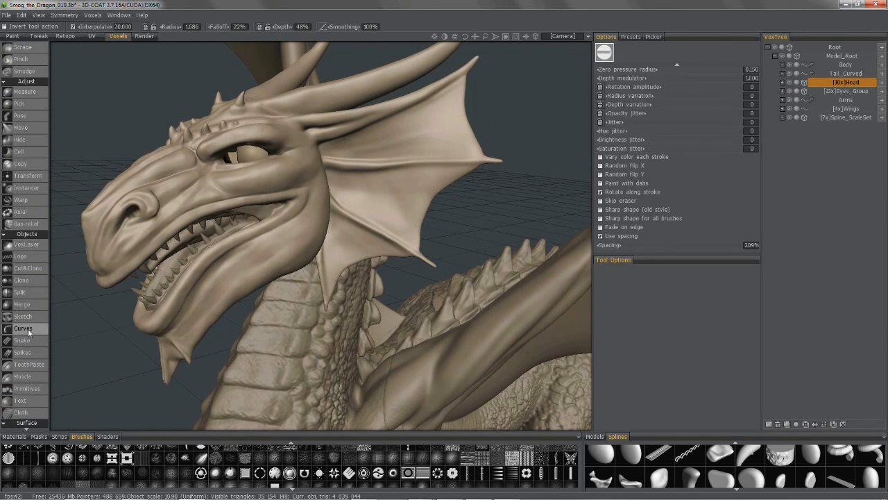
- Activate the Curves tool from the Objects section to lay curves on the surface
click(22, 328)
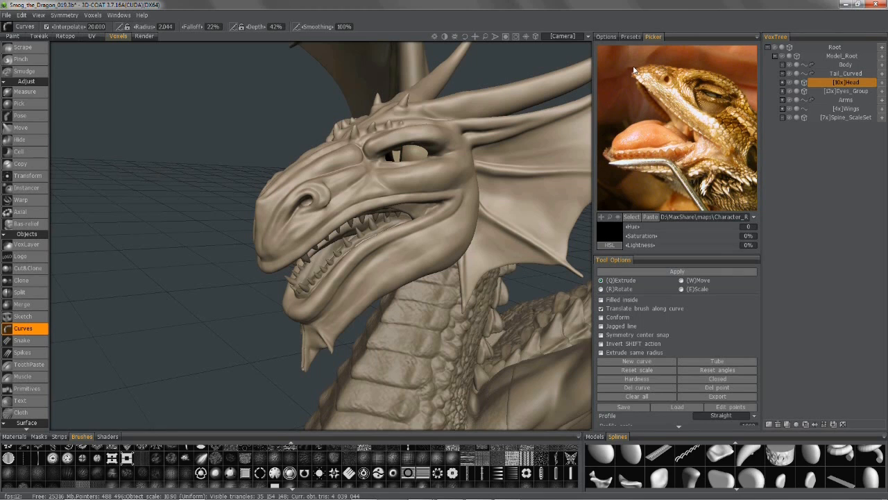
mouse_move(717, 143)
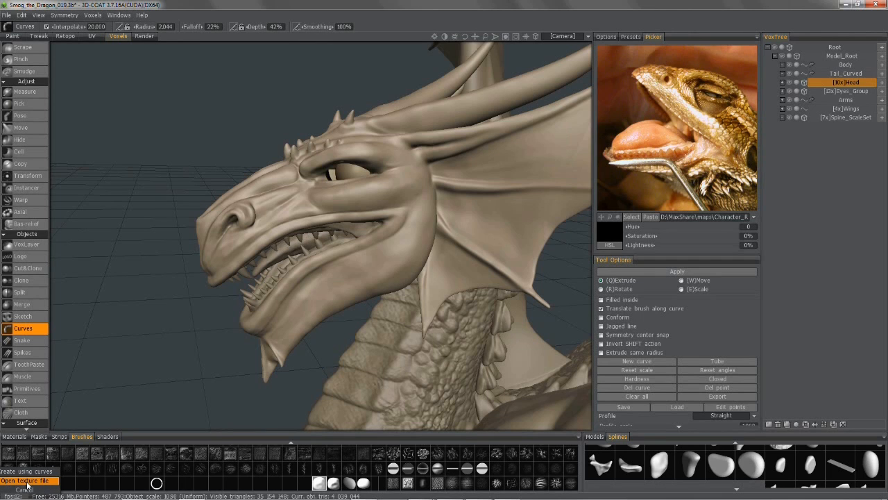
- Browse from VoxStamps into the Splines folder and look through the saved spline .obj files
click(25, 480)
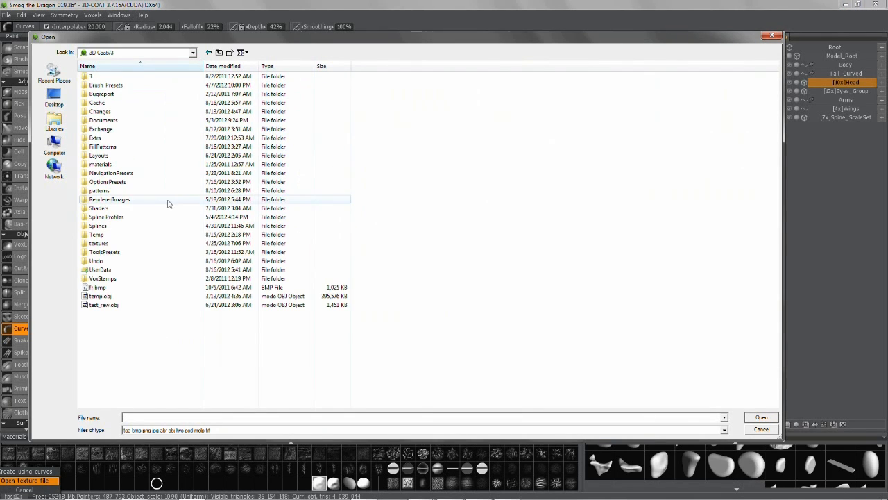
click(103, 277)
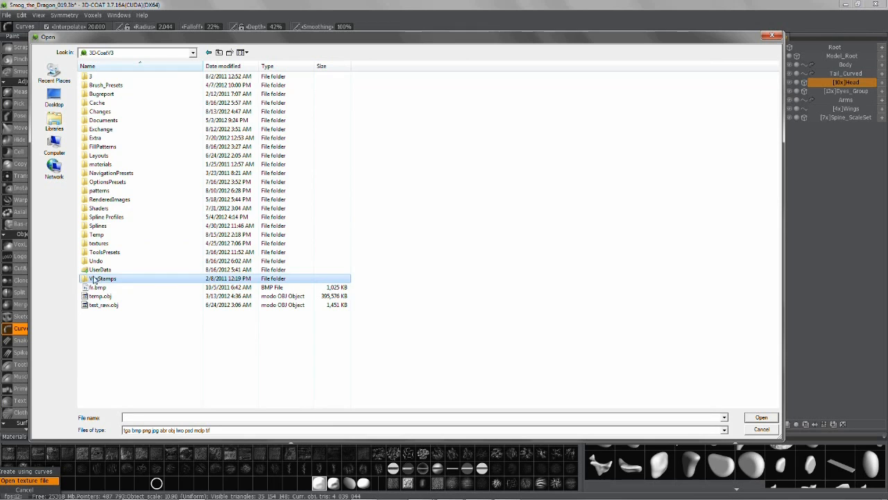
double_click(103, 278)
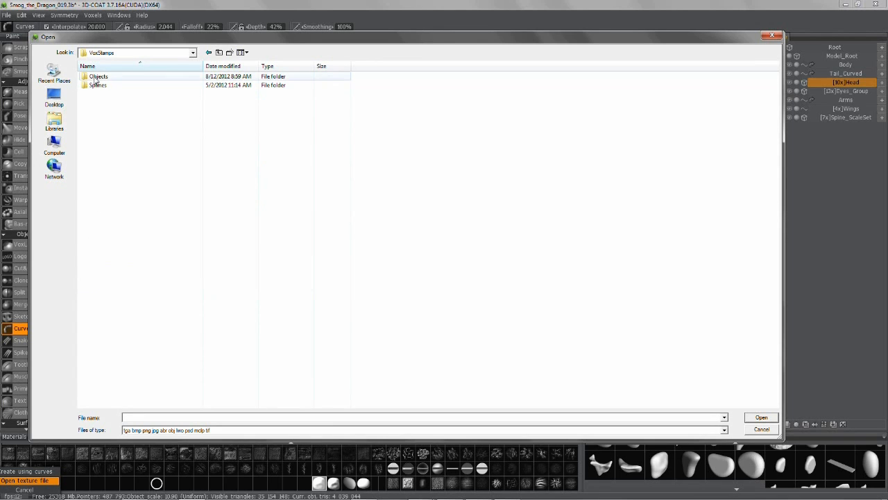
double_click(97, 84)
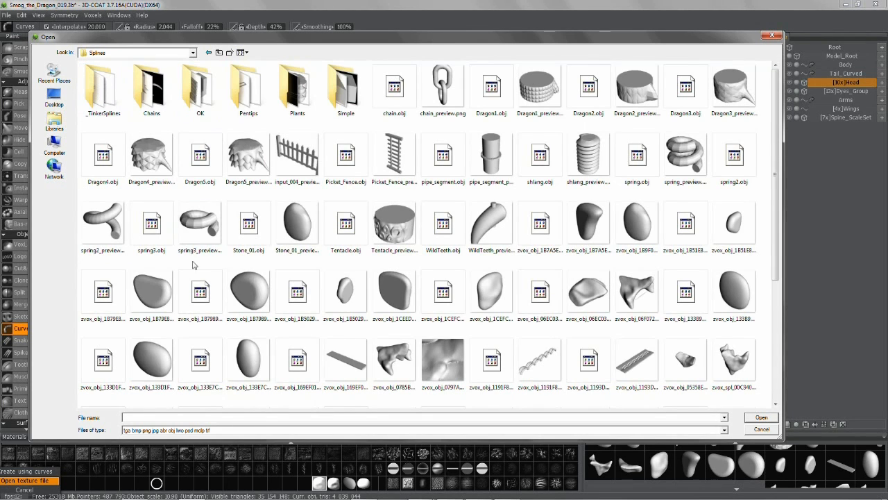
click(733, 153)
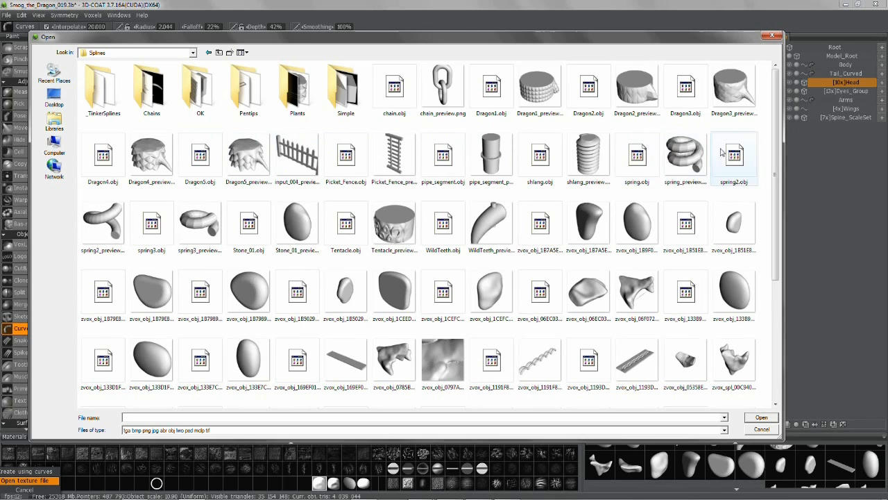
click(200, 291)
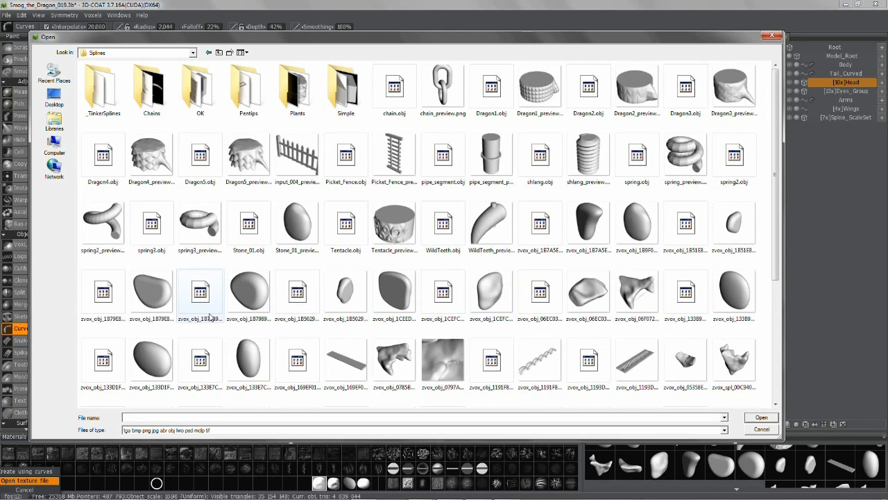
mouse_move(491, 292)
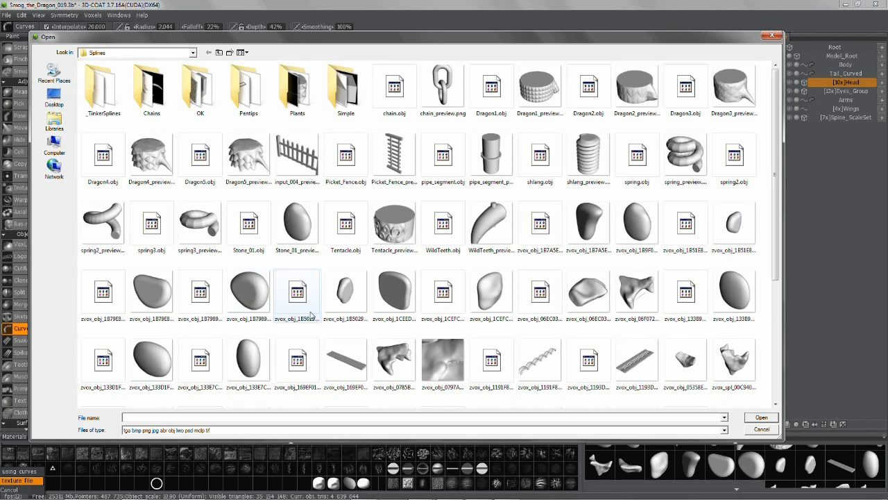
mouse_move(298, 294)
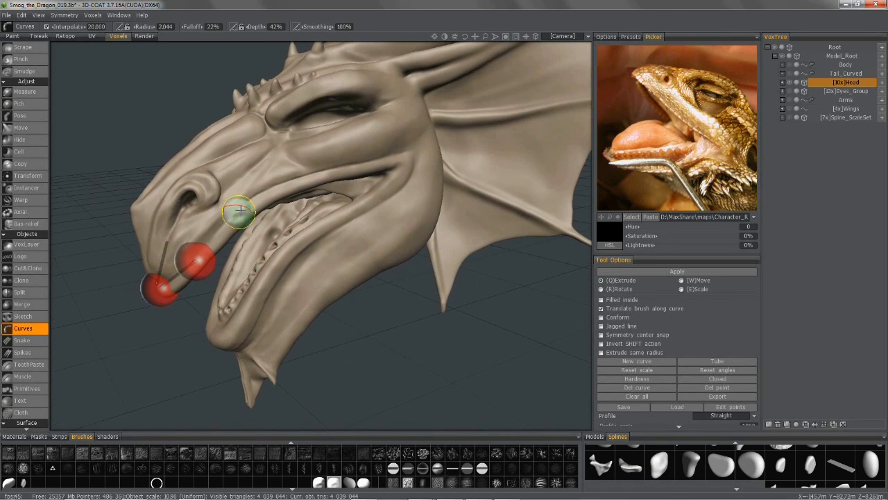
- Extend the curve along the upper lip and thicken its tube profile with the scale sliders
drag(239, 211, 302, 182)
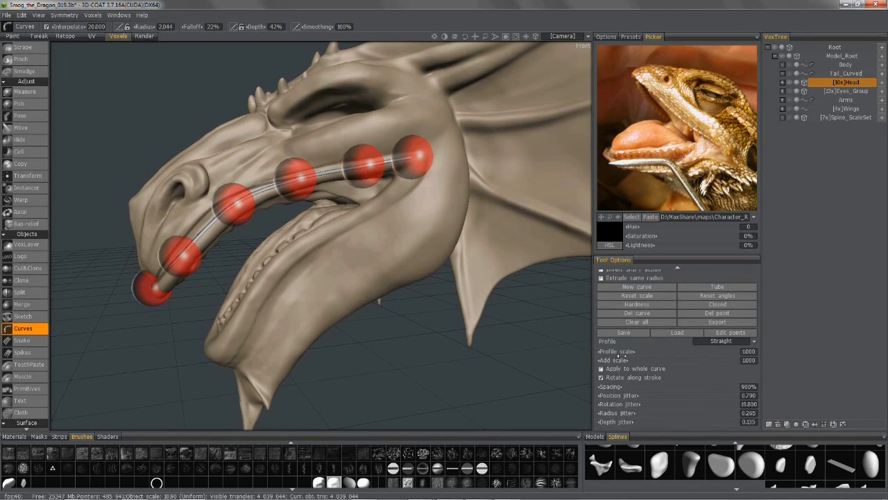
mouse_move(603, 369)
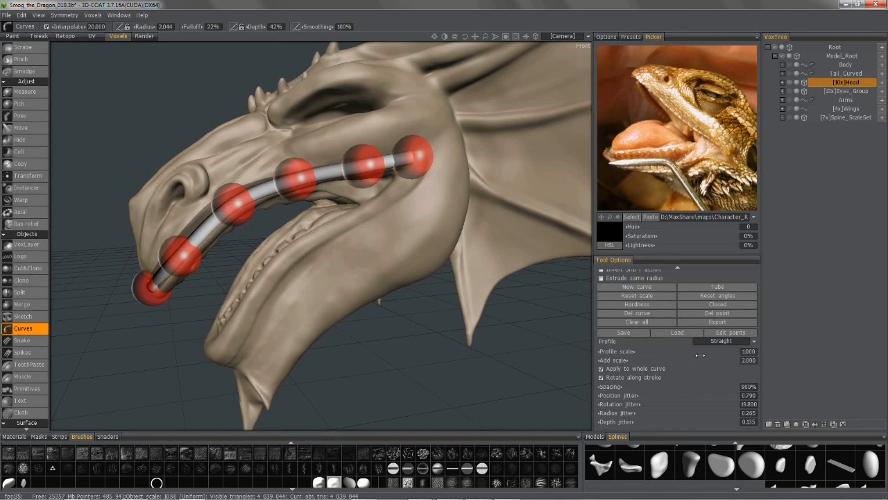
drag(701, 356, 661, 355)
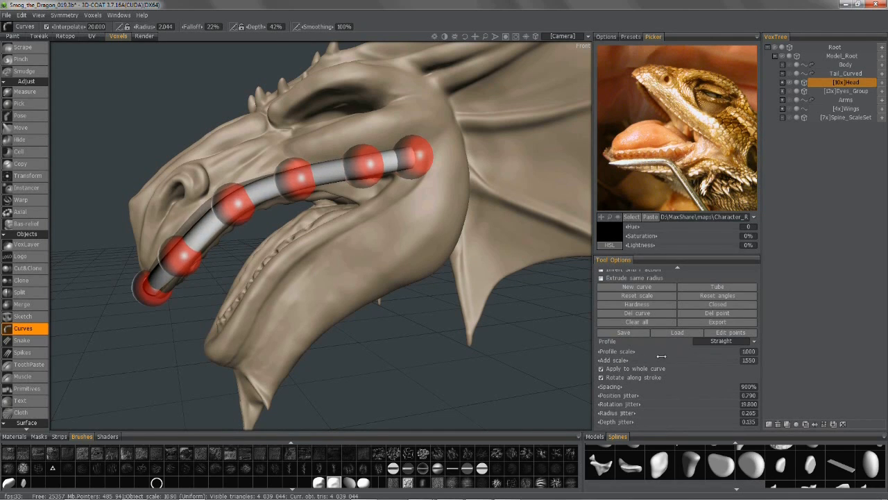
drag(750, 360, 701, 360)
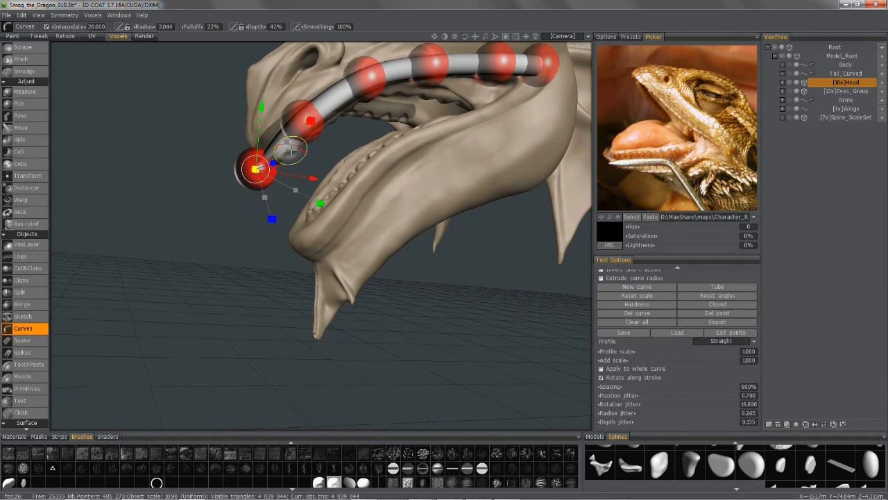
- Move the snout and middle curve points onto the dragon's lip line
drag(291, 150, 308, 132)
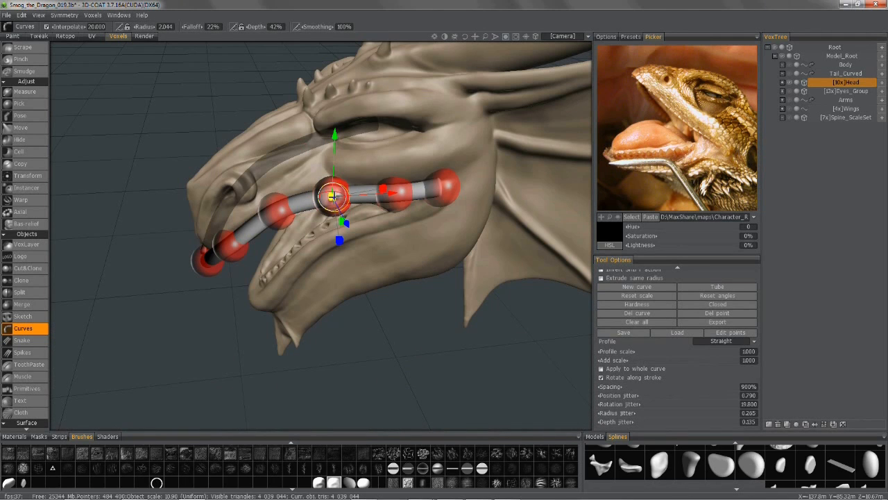
drag(333, 194, 465, 208)
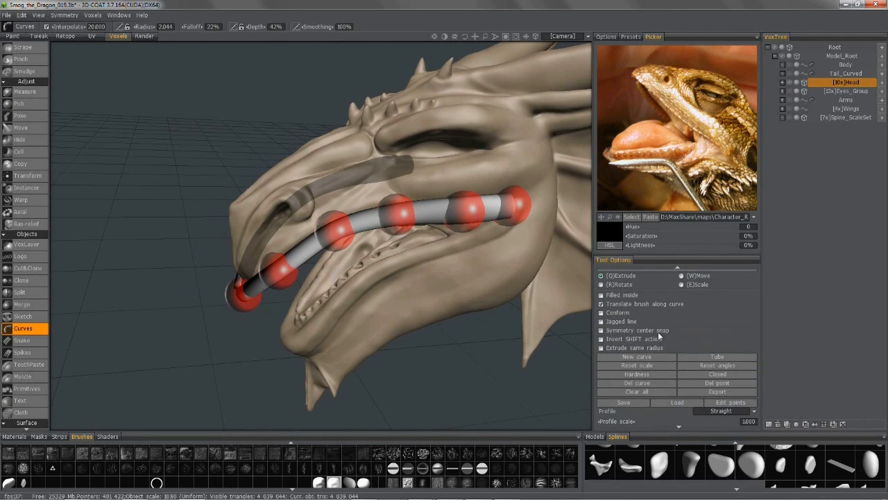
mouse_move(641, 308)
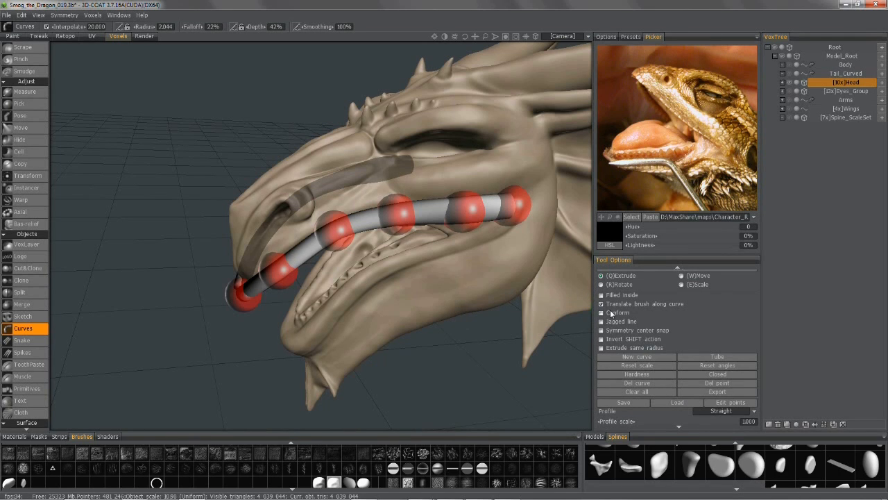
- Adjust the curve and brush settings for spaced scale stamps along the curve
click(605, 36)
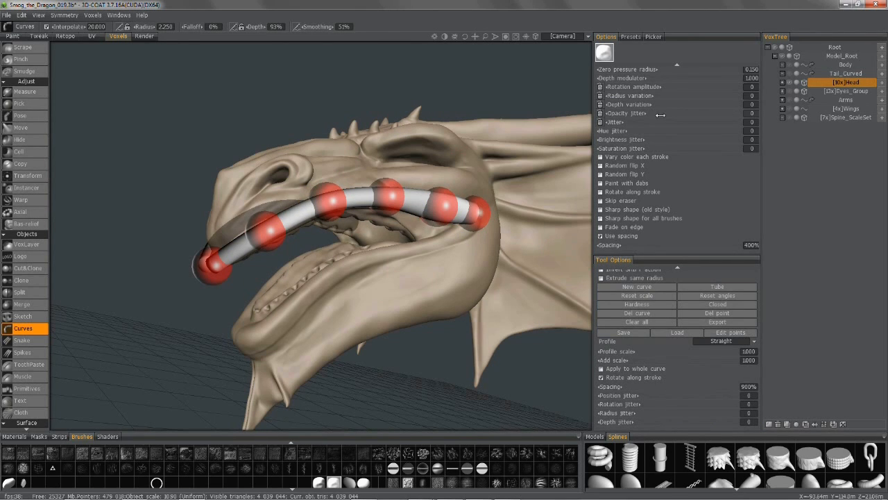
mouse_move(594, 197)
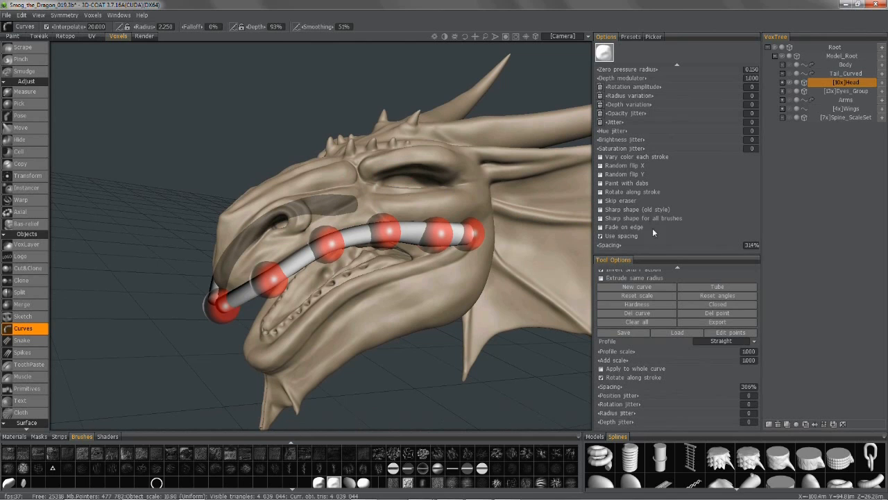
- Apply the scale stamps along the lip curve and orbit to inspect the result
click(750, 244)
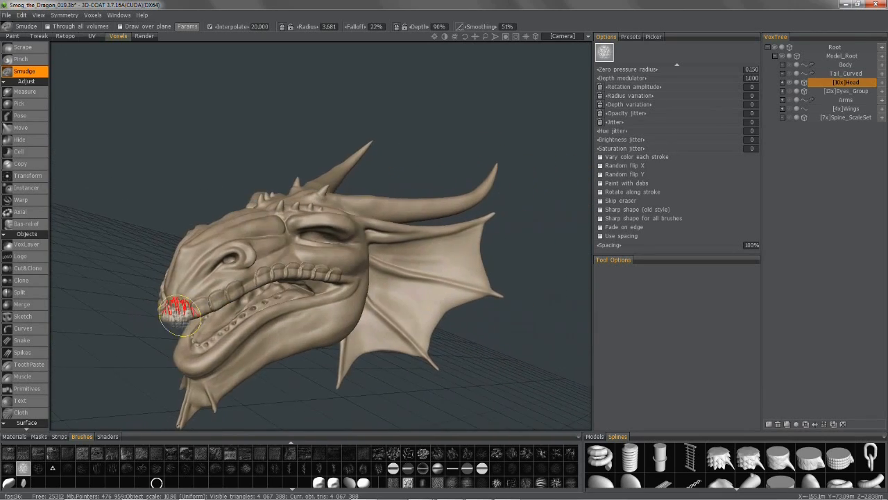
drag(183, 317, 374, 285)
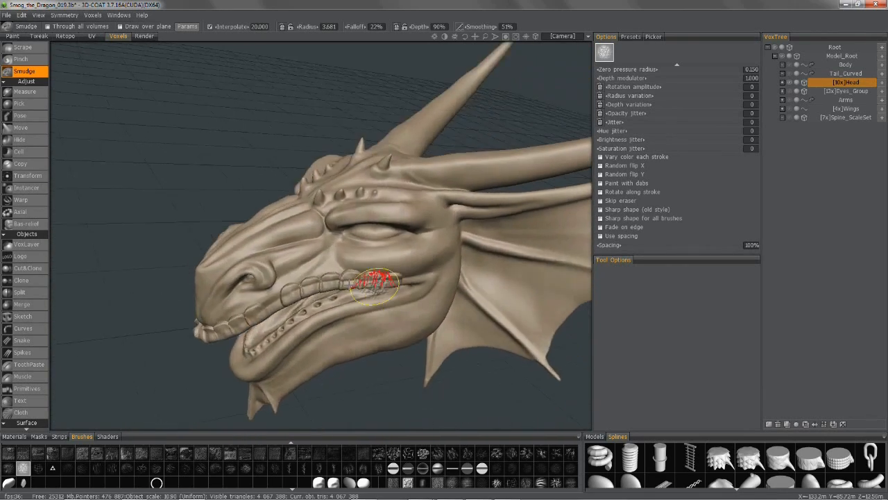